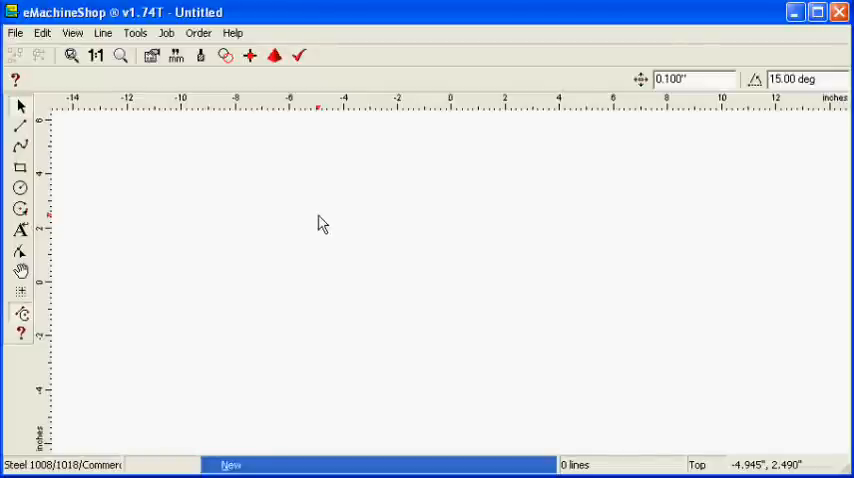
mouse_move(320, 228)
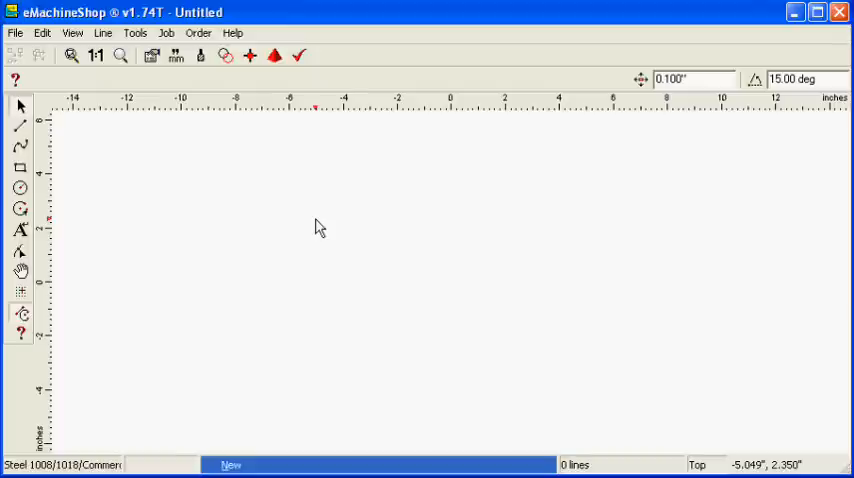
mouse_move(196, 182)
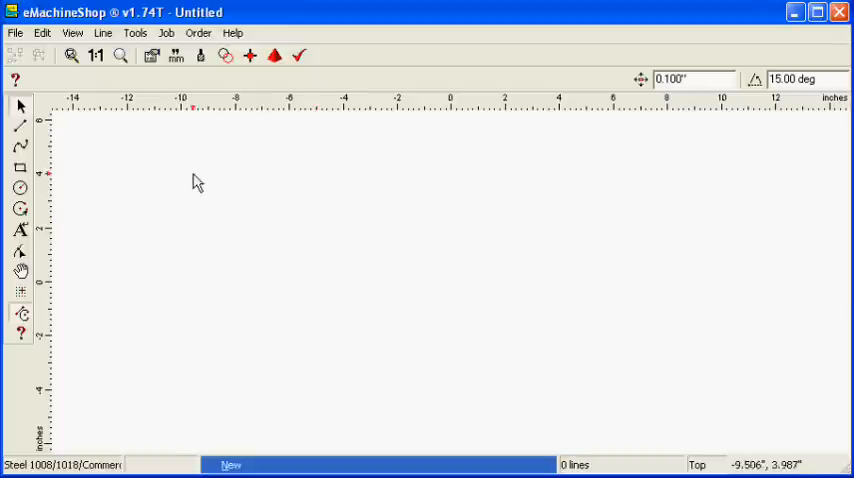
Step: Start a new blank design and make the circle 1.500" diameter with 0.300" depth
left_click(14, 32)
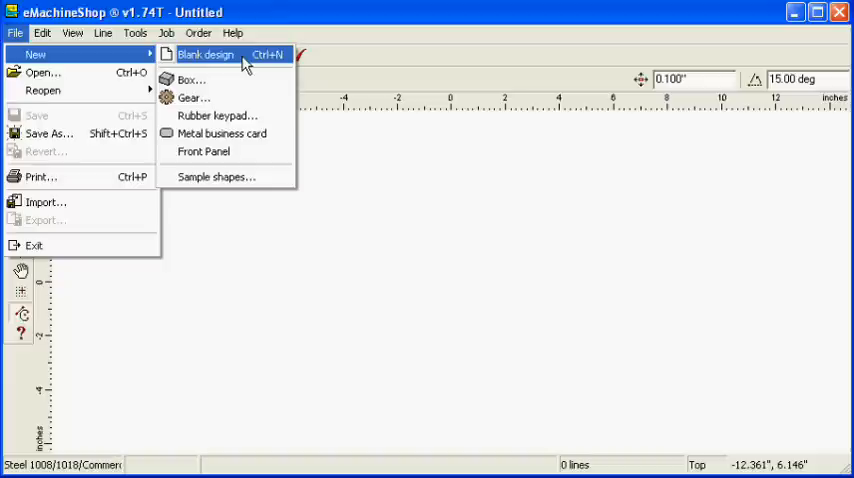
left_click(204, 54)
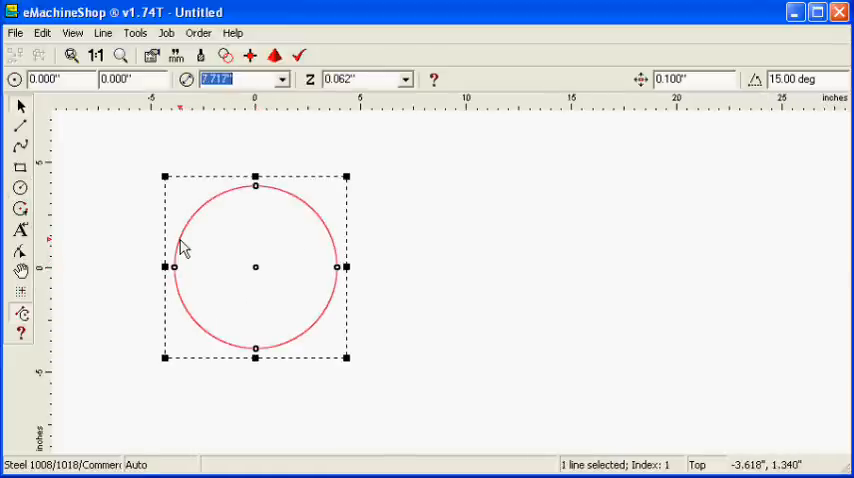
mouse_move(180, 250)
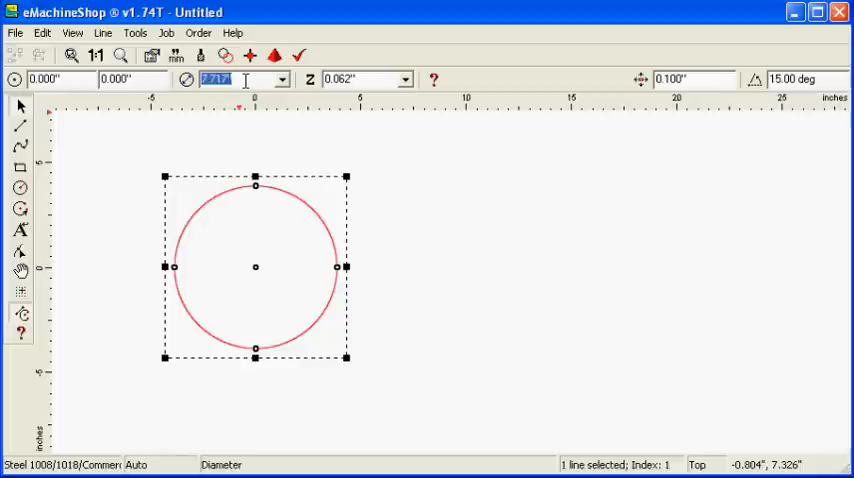
type("1.500\"")
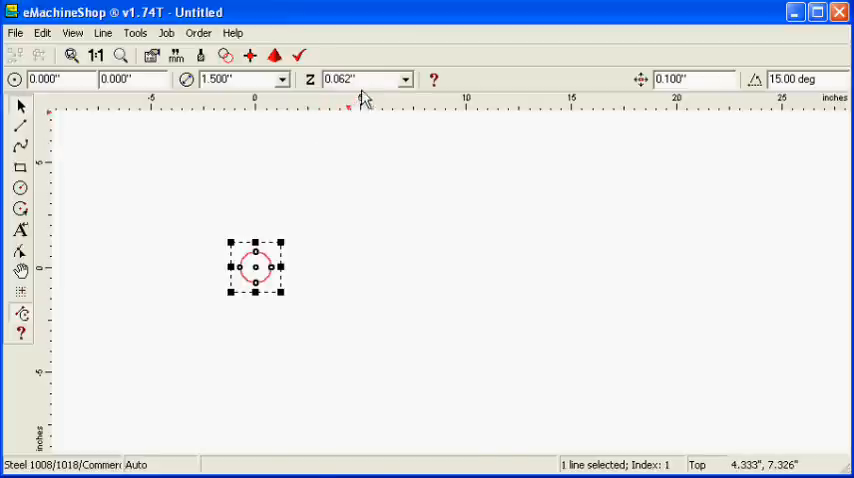
left_click(360, 80)
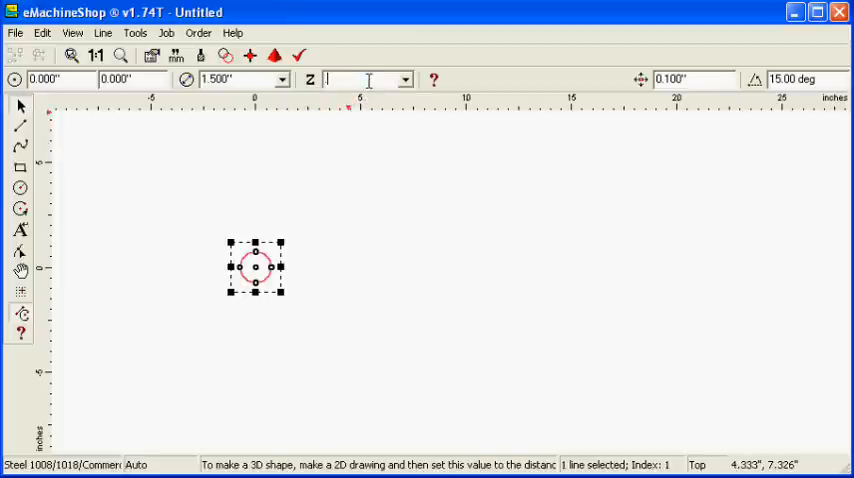
type("0.300\"")
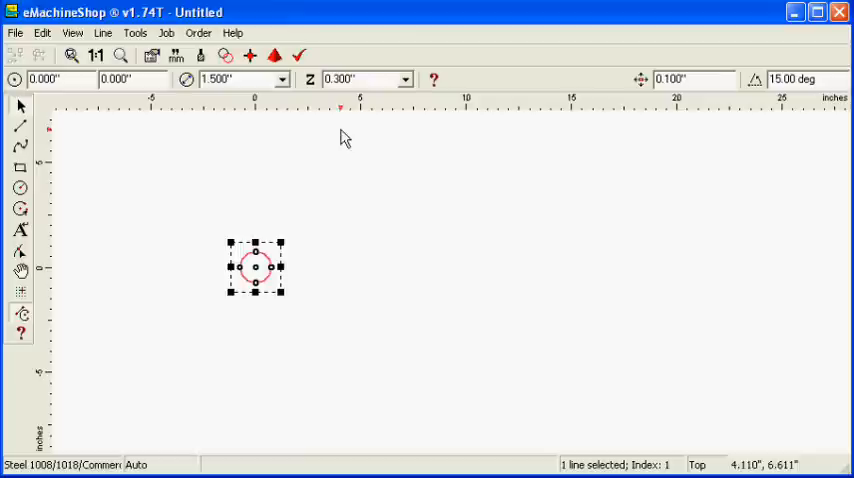
mouse_move(334, 156)
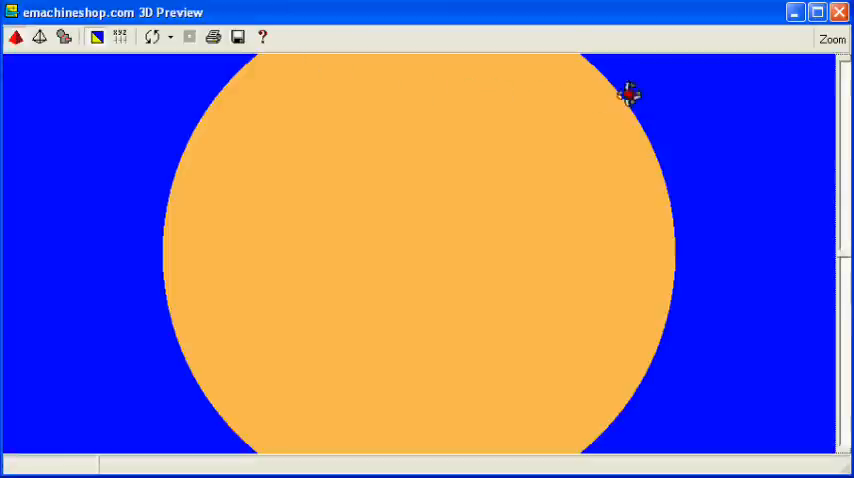
left_click_drag(628, 96, 168, 396)
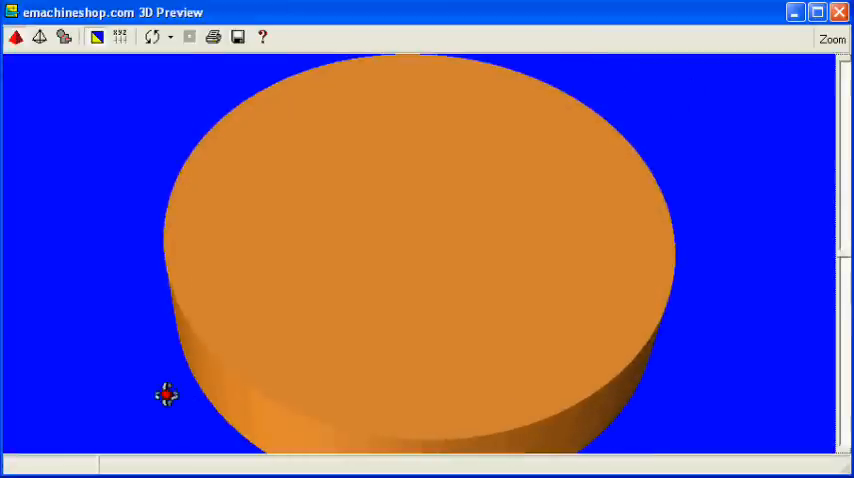
left_click(838, 12)
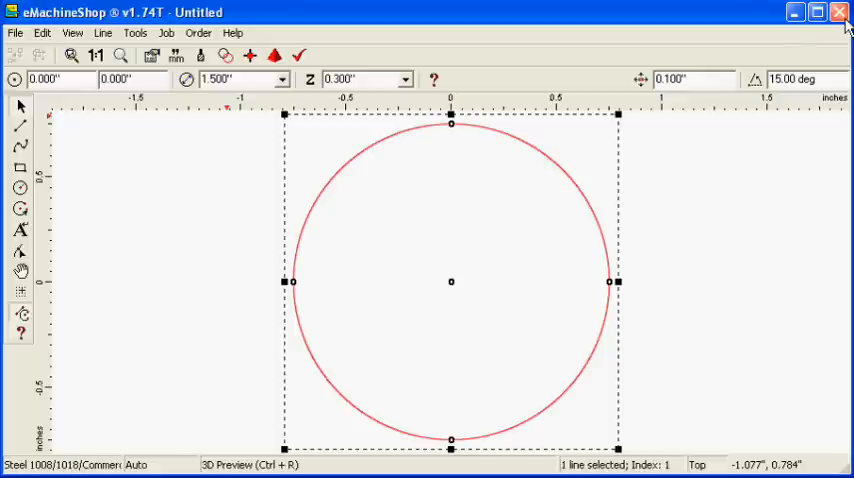
mouse_move(644, 168)
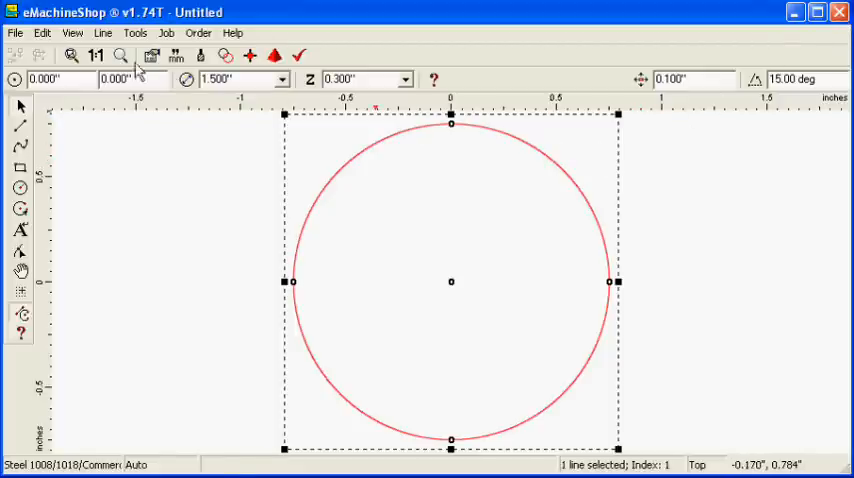
Step: Switch to Front view and draw the first line along the profile's top edge
left_click(72, 32)
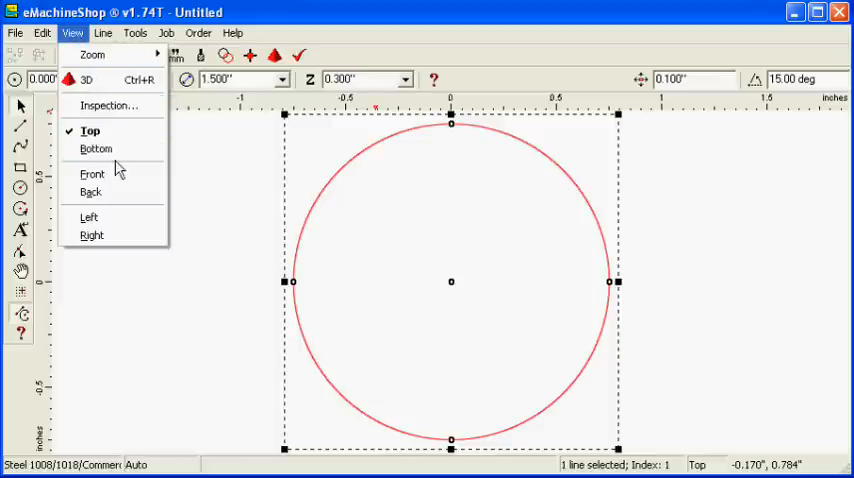
left_click(92, 174)
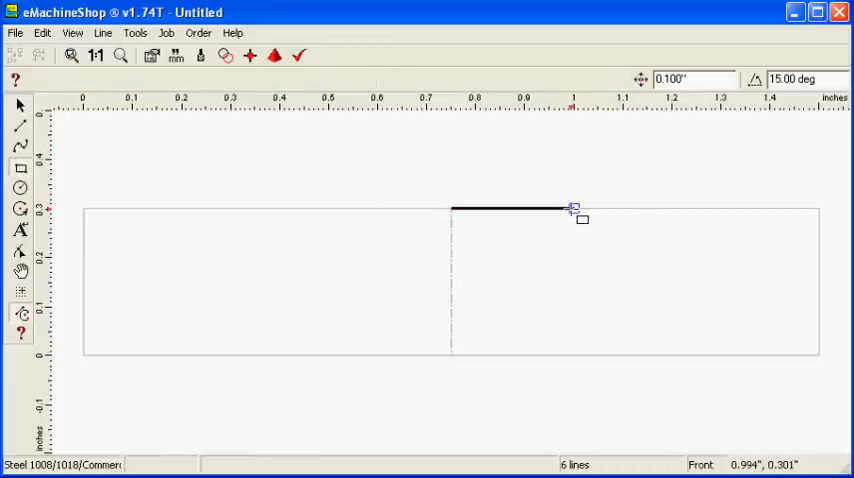
left_click_drag(572, 208, 796, 352)
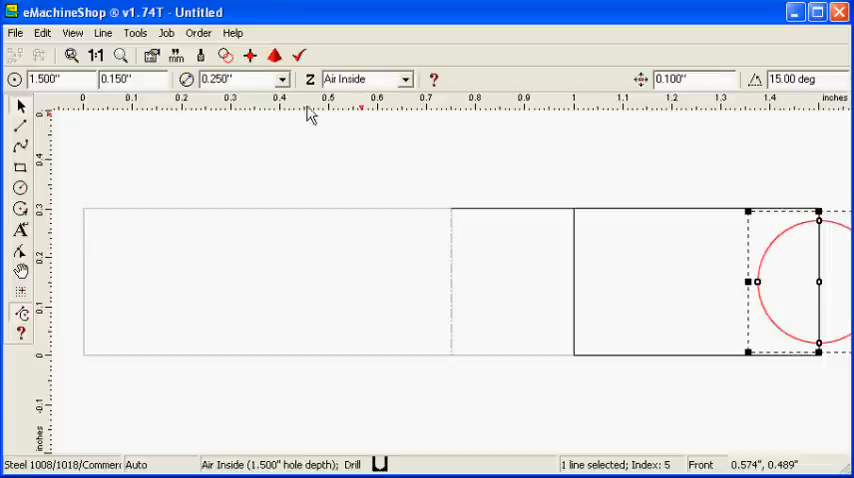
mouse_move(576, 258)
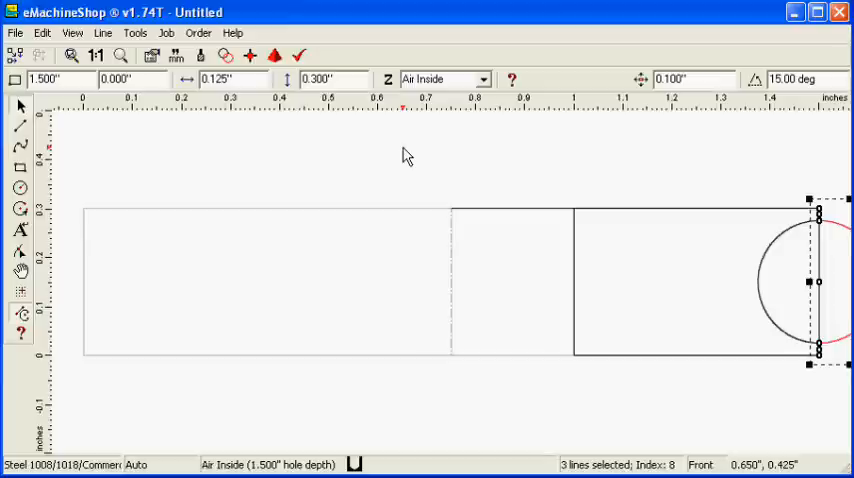
Step: Trim the right edge and circle into a half-round notch on the profile
left_click(512, 208)
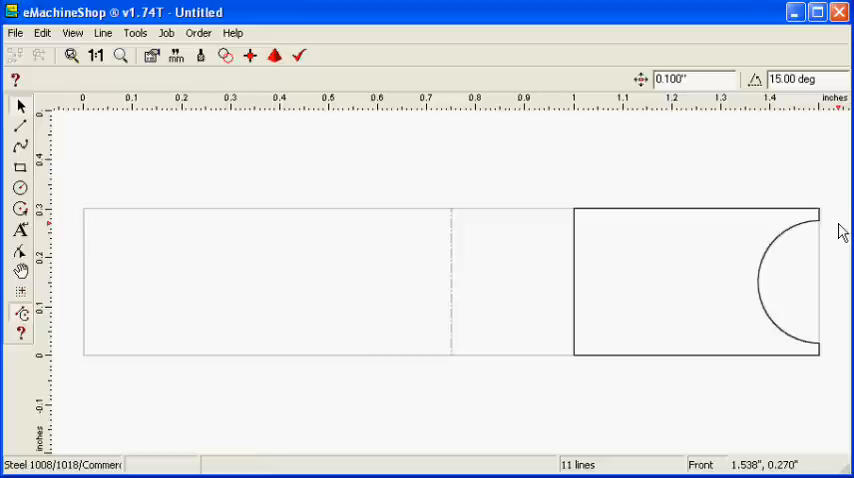
mouse_move(764, 216)
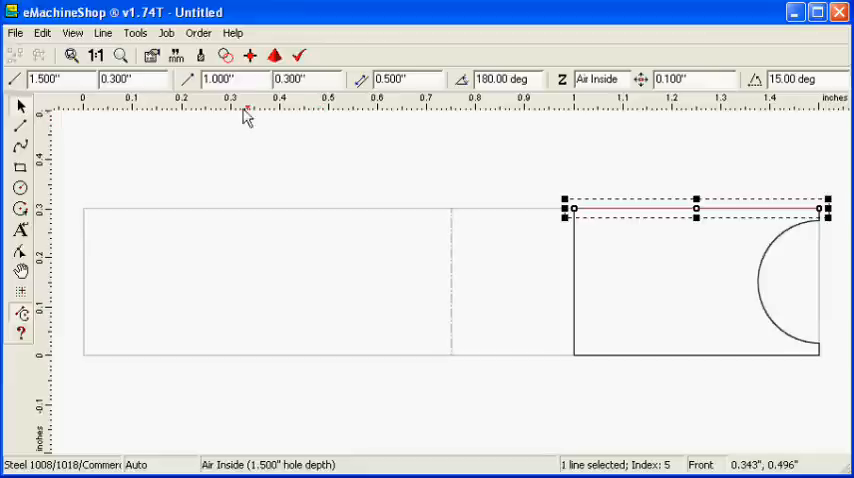
left_click(104, 32)
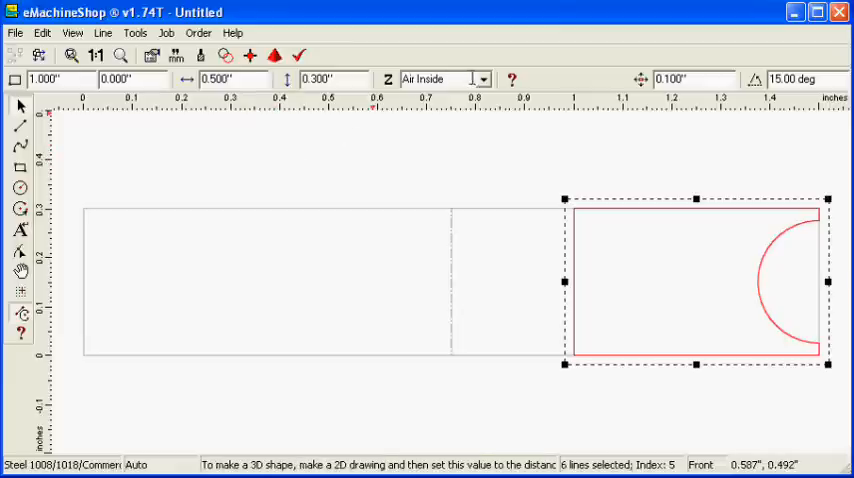
Step: Set the six profile lines to Revolve and launch the 3D preview
left_click(484, 80)
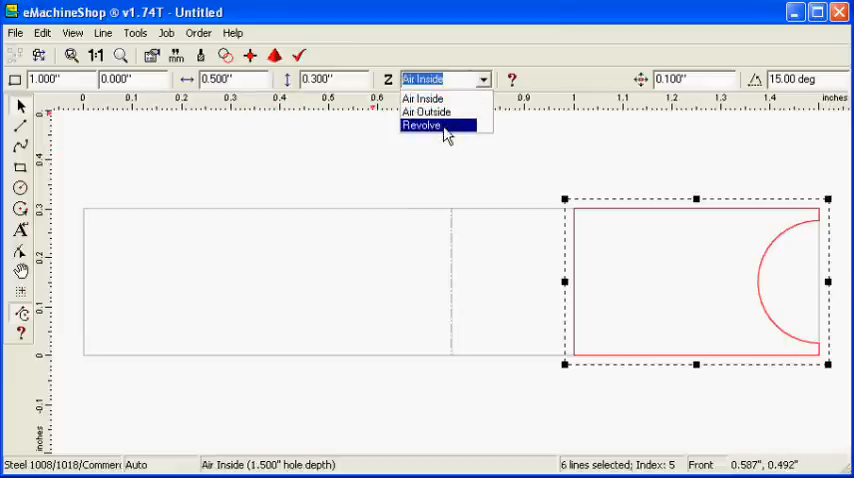
left_click(420, 126)
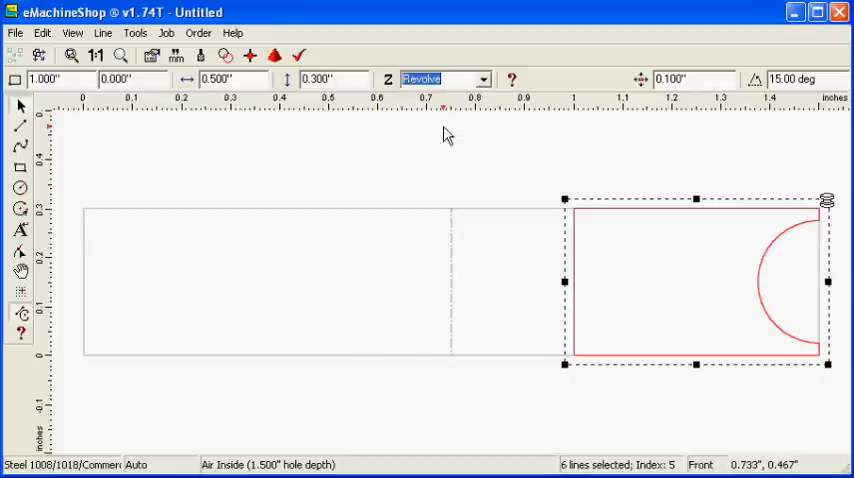
mouse_move(348, 108)
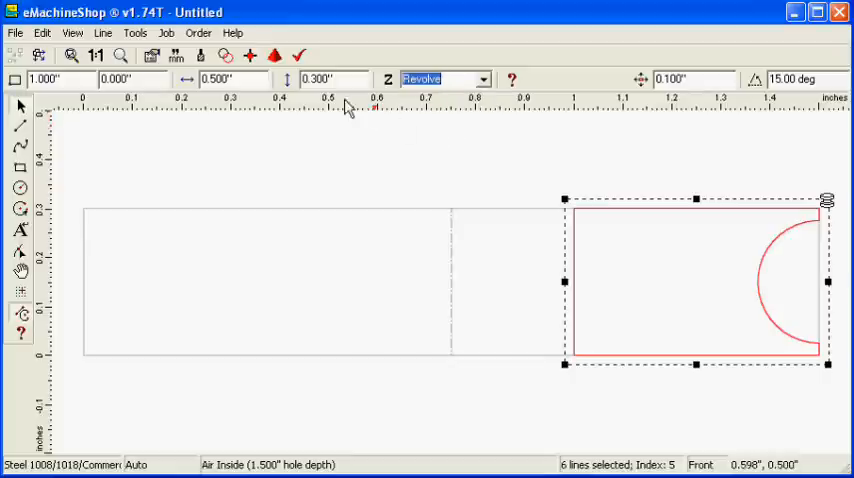
left_click(272, 56)
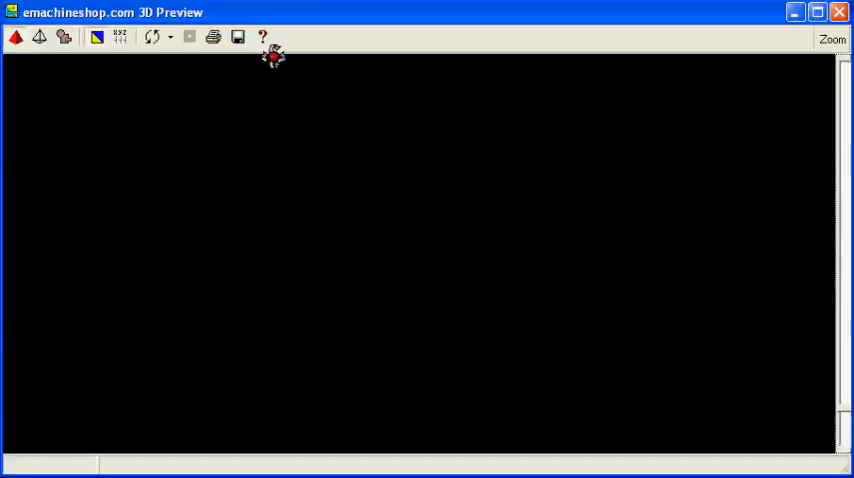